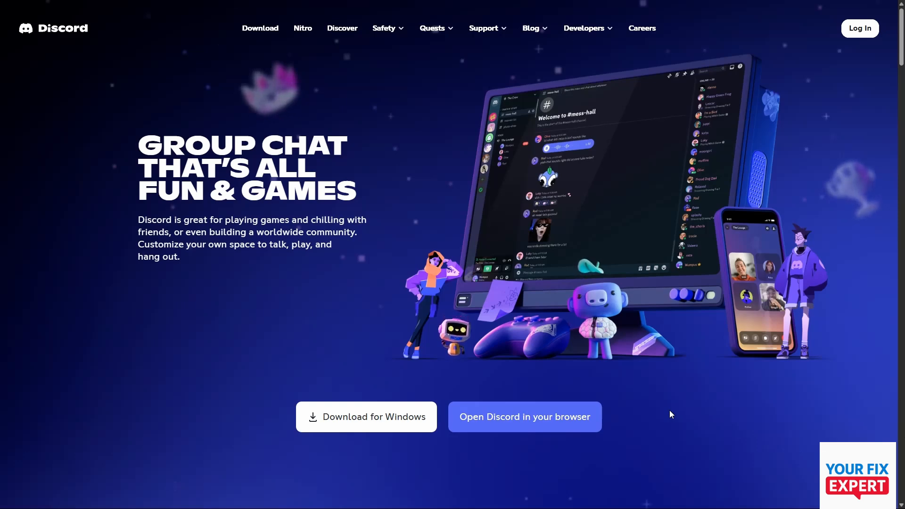
Launch the Discord web app from the homepage's 'Open Discord in your browser' link.
left_click(859, 28)
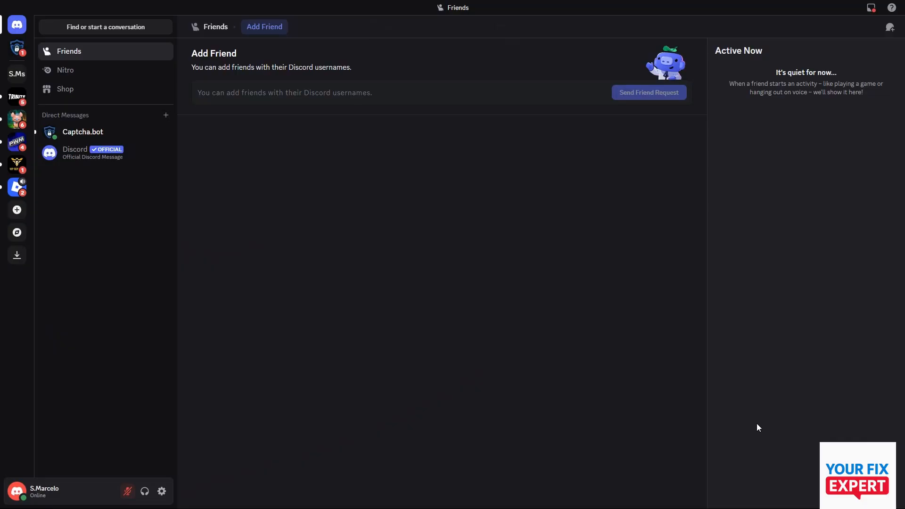
mouse_move(760, 416)
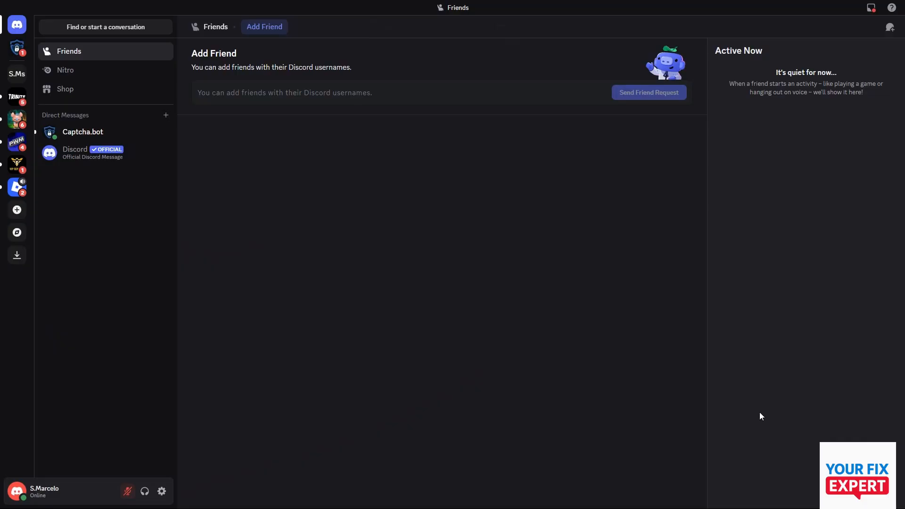
Search the Chrome Web Store for 'PreMiD' and add it to Brave.
left_click(809, 28)
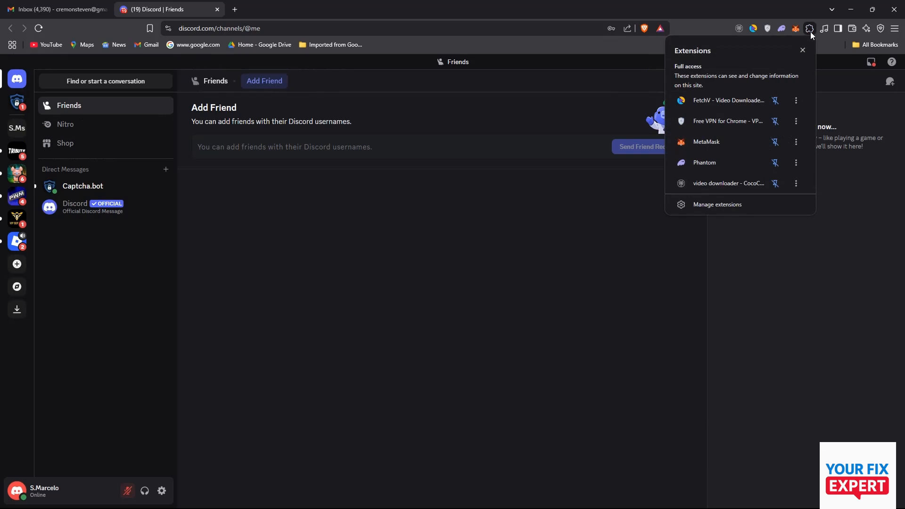
mouse_move(716, 204)
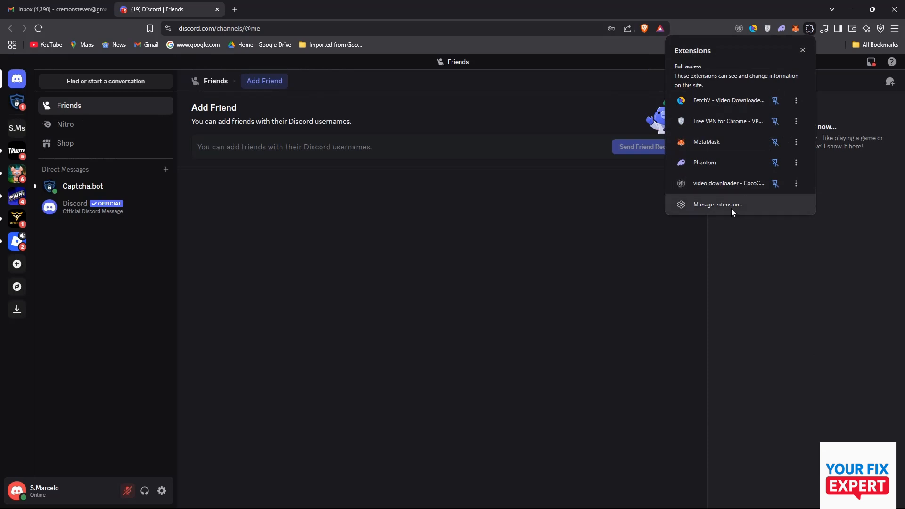
left_click(717, 204)
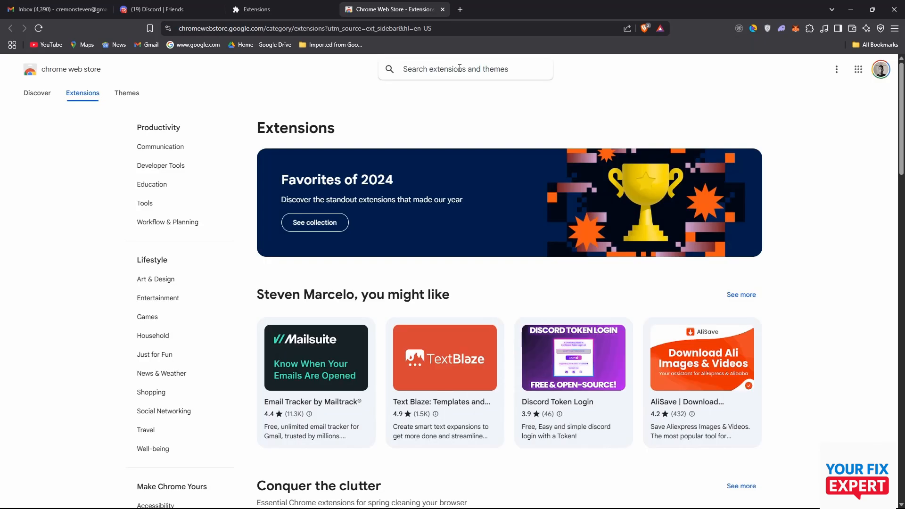
type("PreMiD")
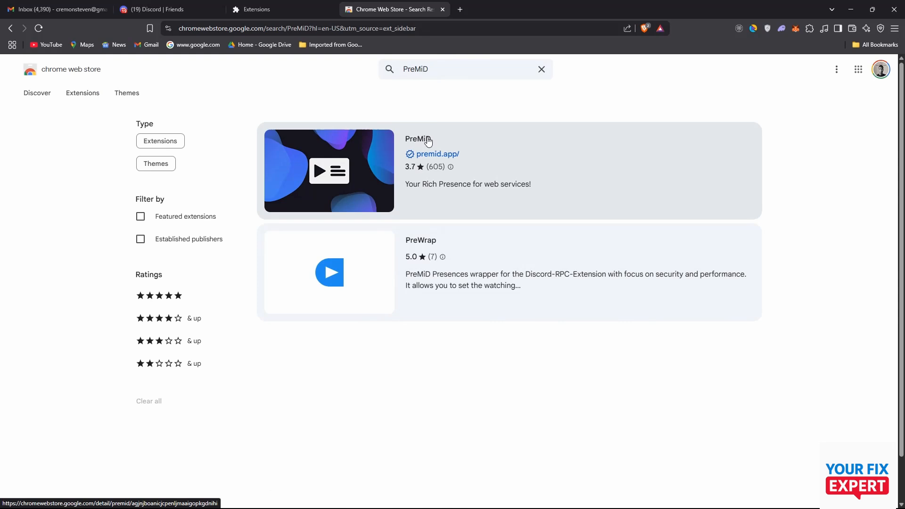
left_click(417, 139)
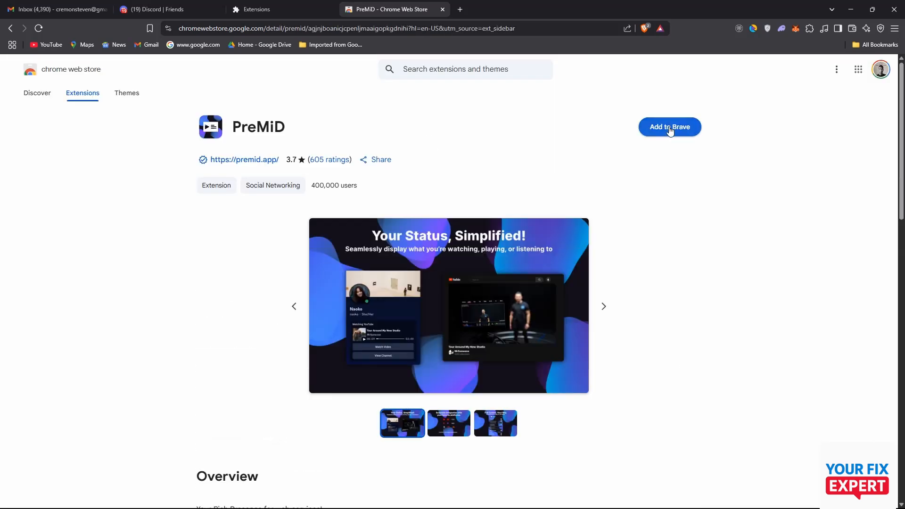
left_click(669, 126)
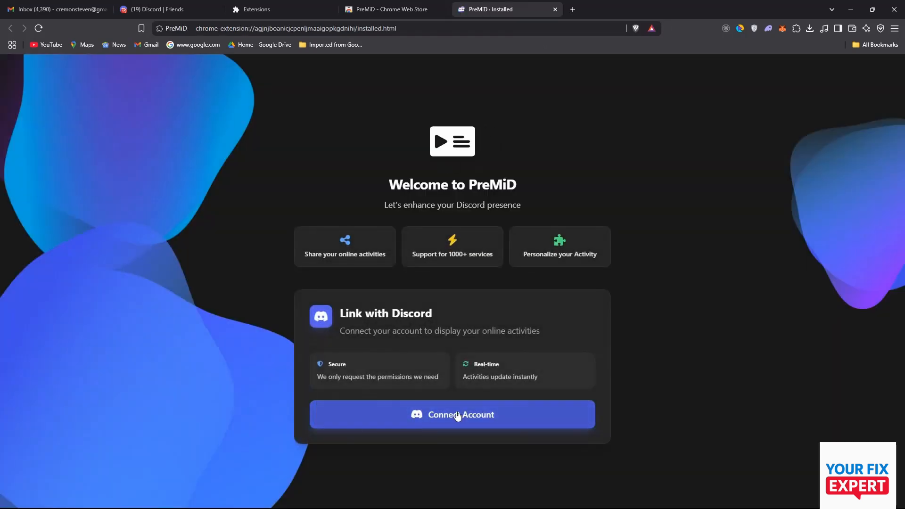
Connect the PreMiD account and authorise it on Discord's authorization screen.
left_click(452, 414)
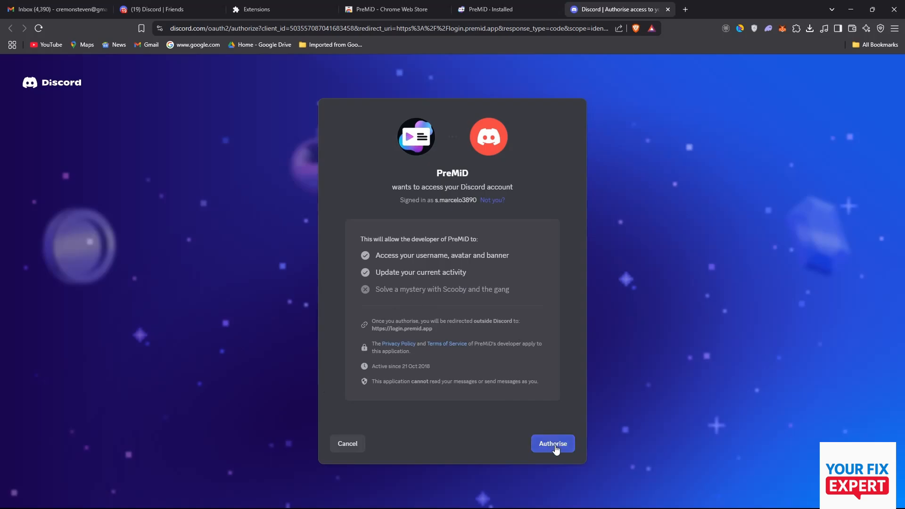
left_click(551, 443)
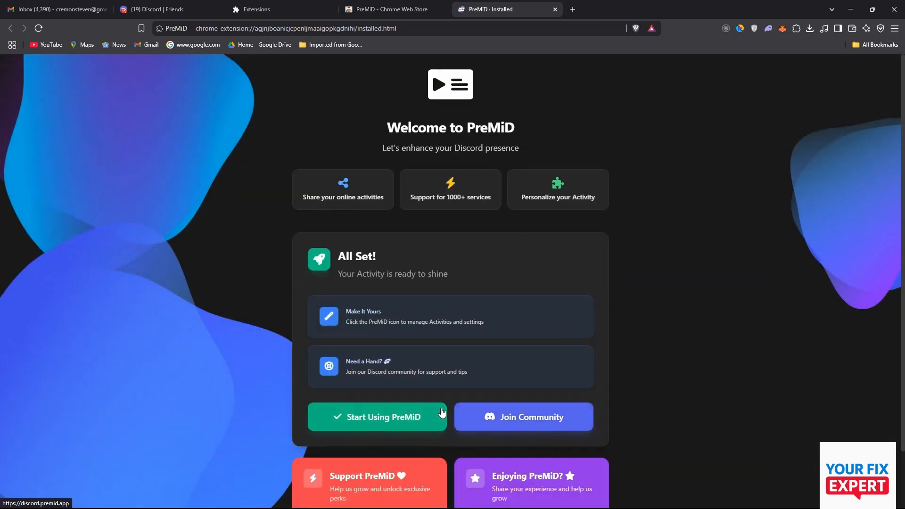
mouse_move(493, 373)
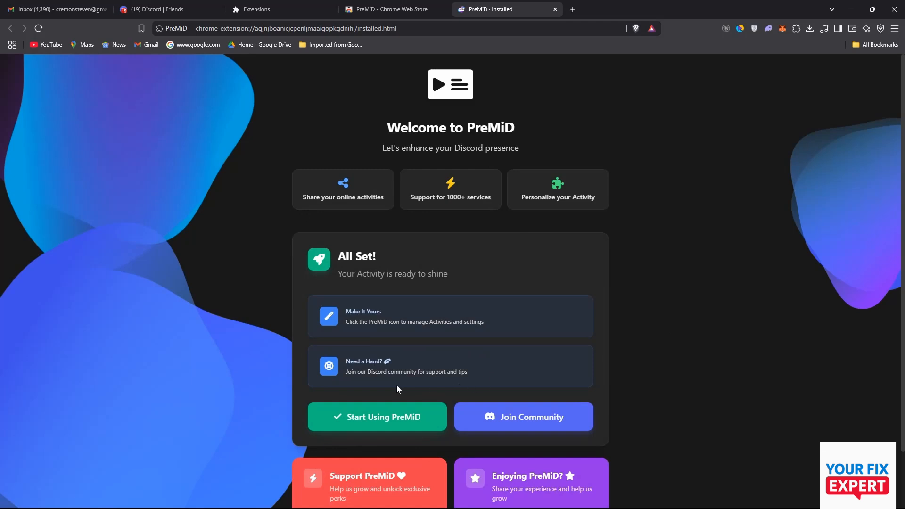
Finish PreMiD's welcome setup, pin it to the toolbar, and view its popup.
left_click(386, 10)
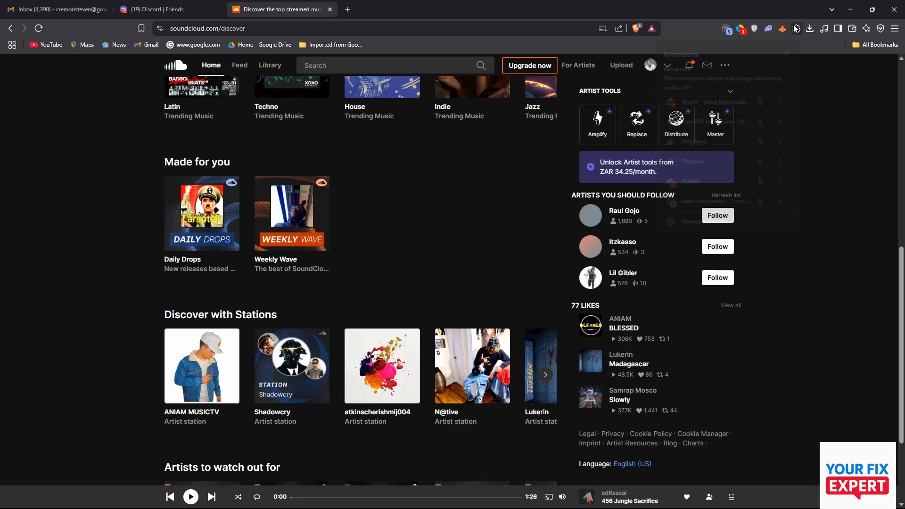
left_click(796, 28)
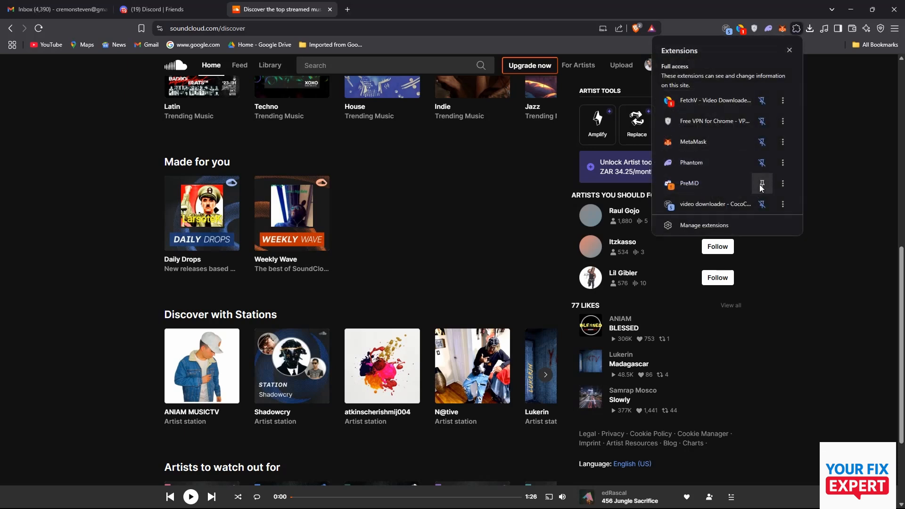
mouse_move(761, 183)
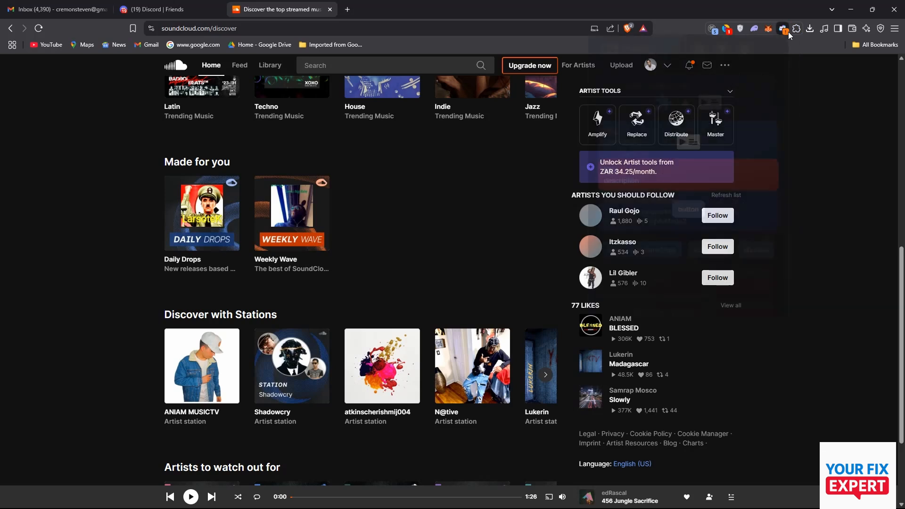
left_click(782, 28)
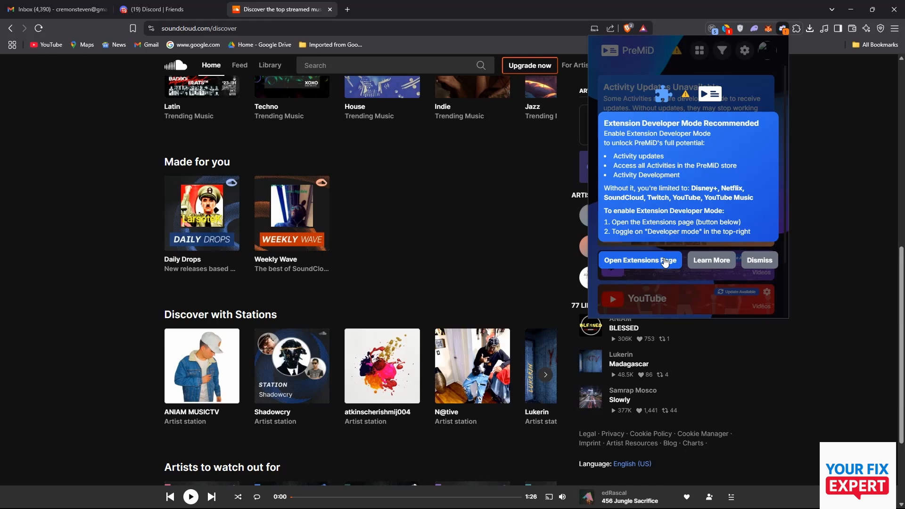
Turn on Developer mode on Brave's extensions page, then return to SoundCloud.
left_click(640, 260)
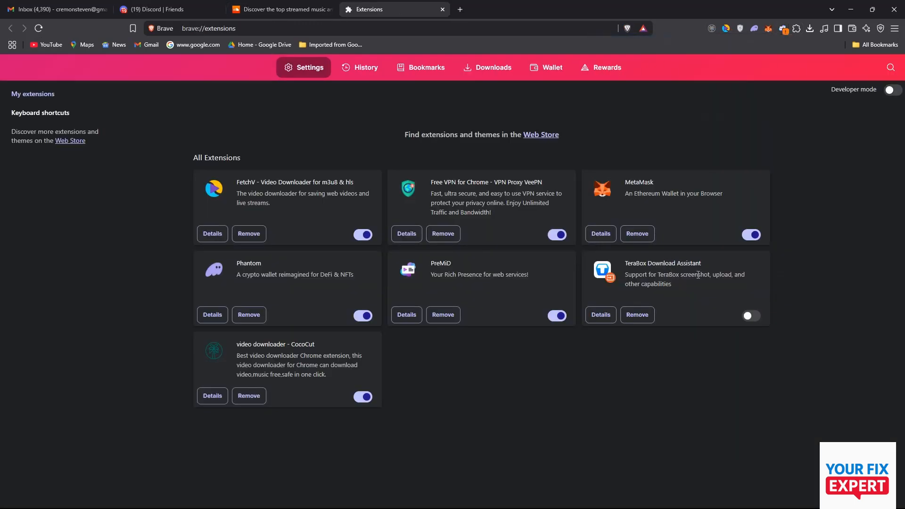
left_click(890, 90)
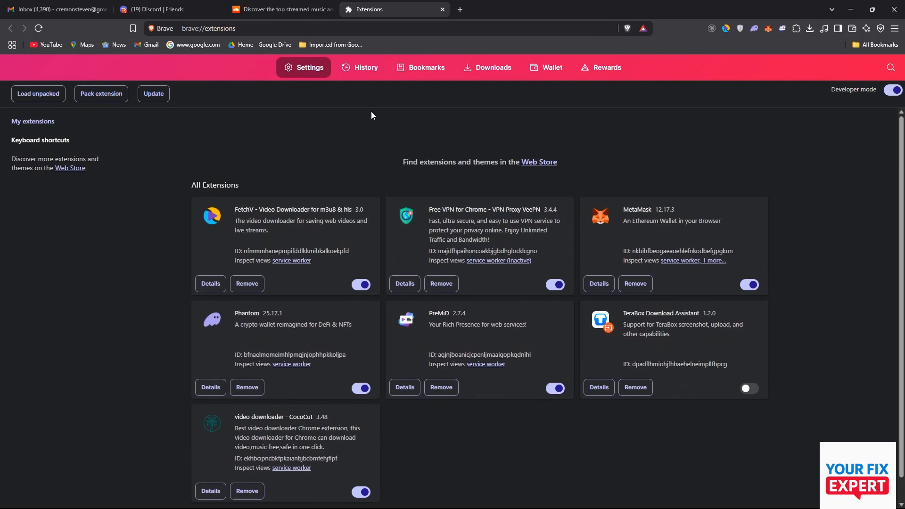
left_click(281, 9)
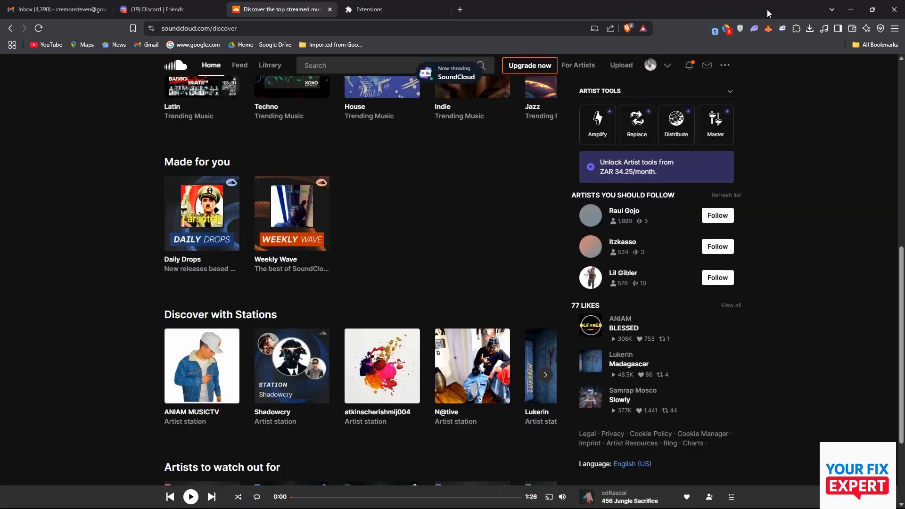
Open SoundCloud's activity settings in PreMiD and flip Browsing Status, Current Song, Hide-while-paused toggles.
left_click(782, 28)
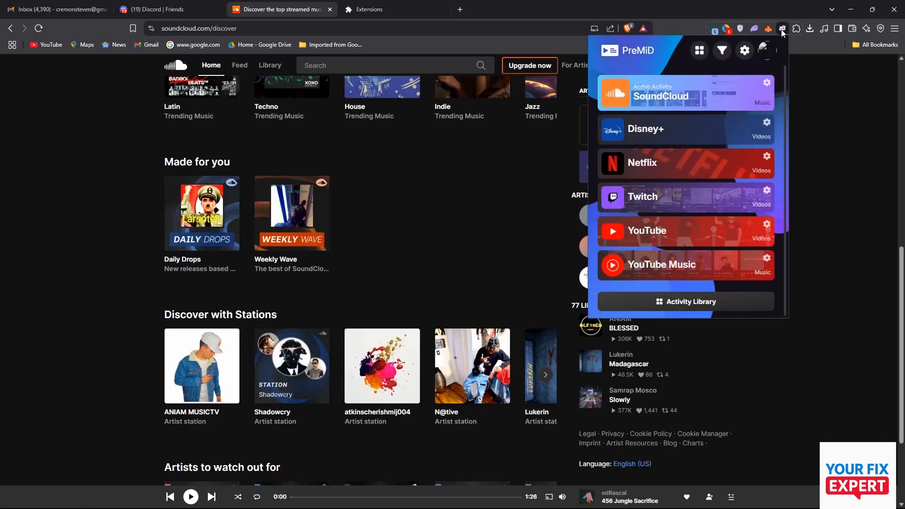
left_click(661, 96)
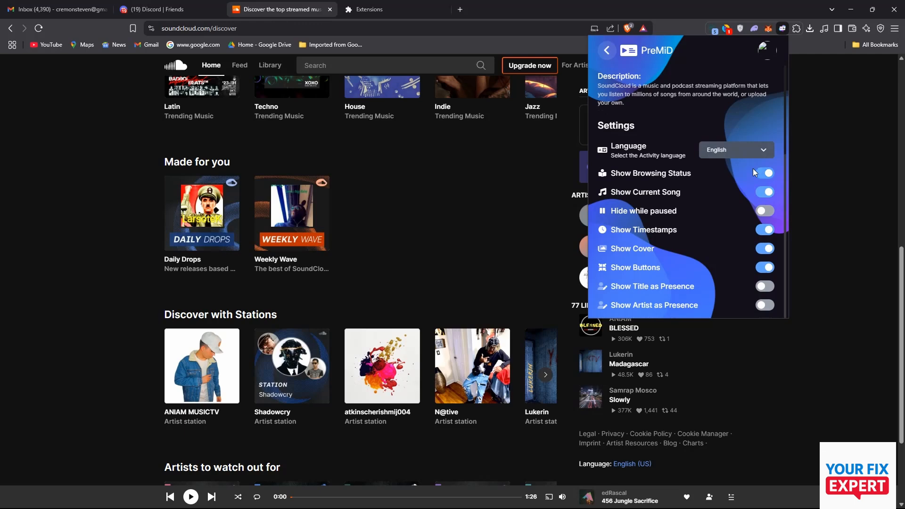
left_click(764, 192)
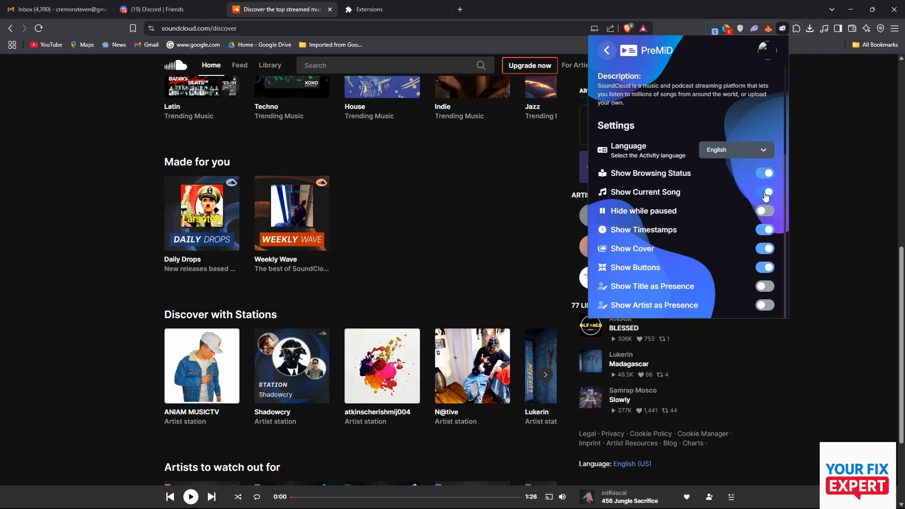
left_click(763, 192)
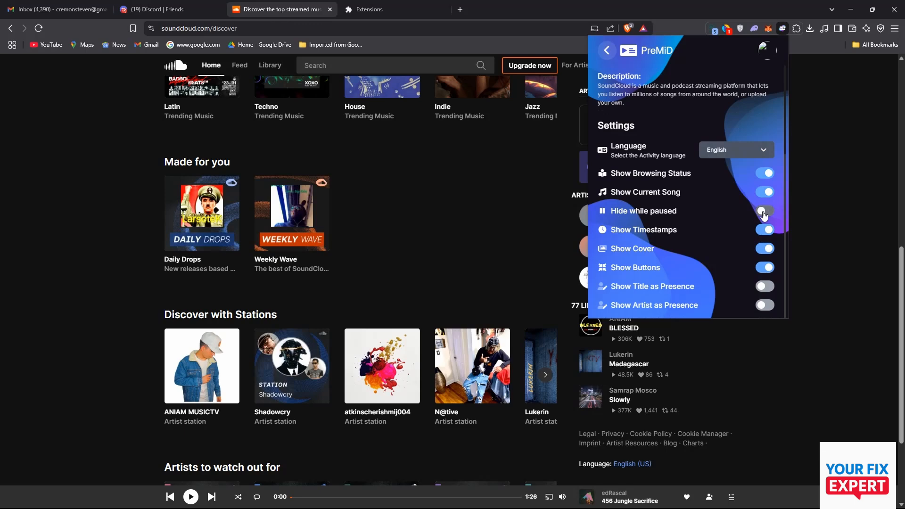
left_click(764, 211)
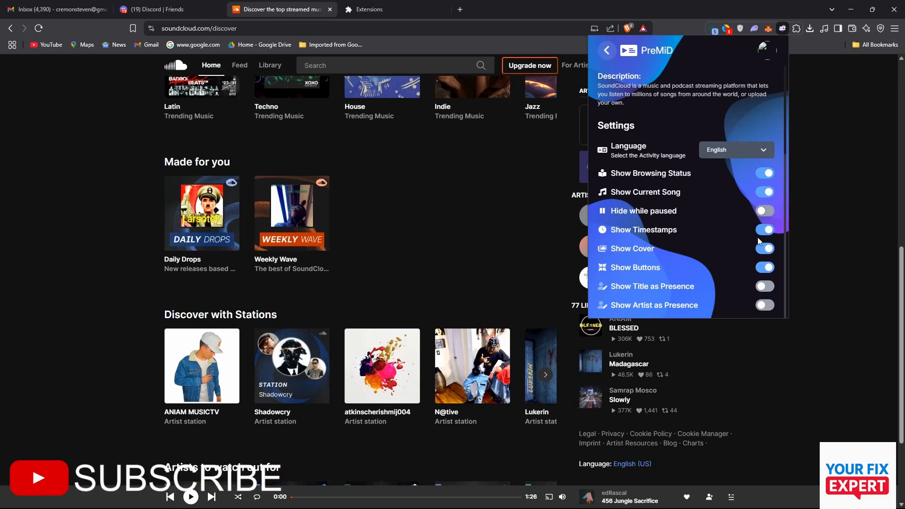
left_click(764, 248)
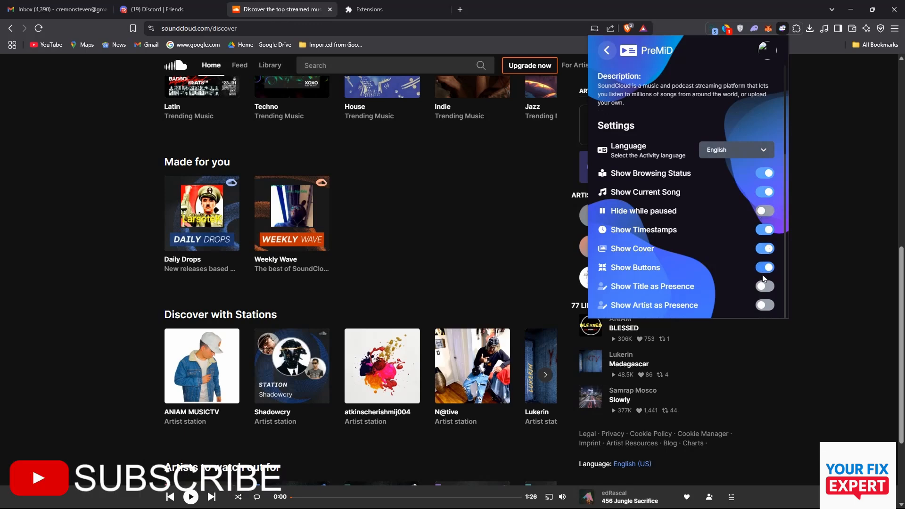